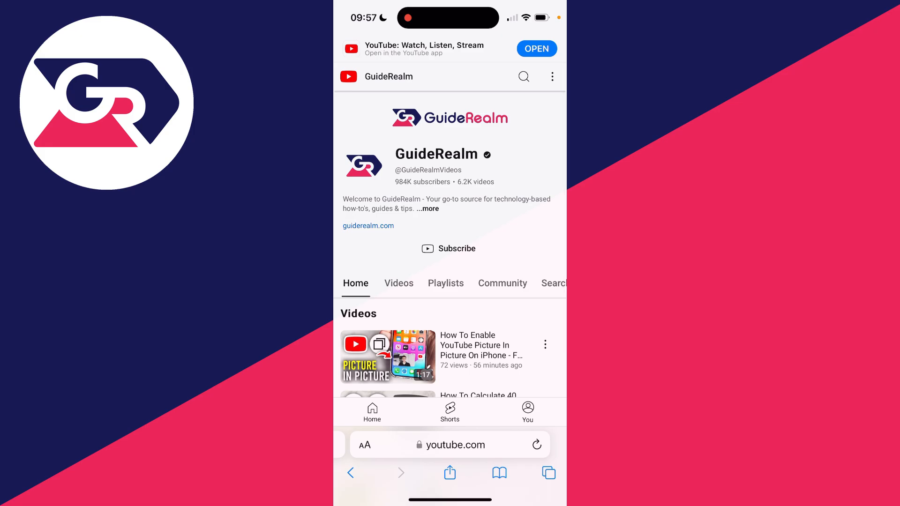
- Navigate Safari from the YouTube page to roblox.com via the address bar suggestion
left_click(450, 444)
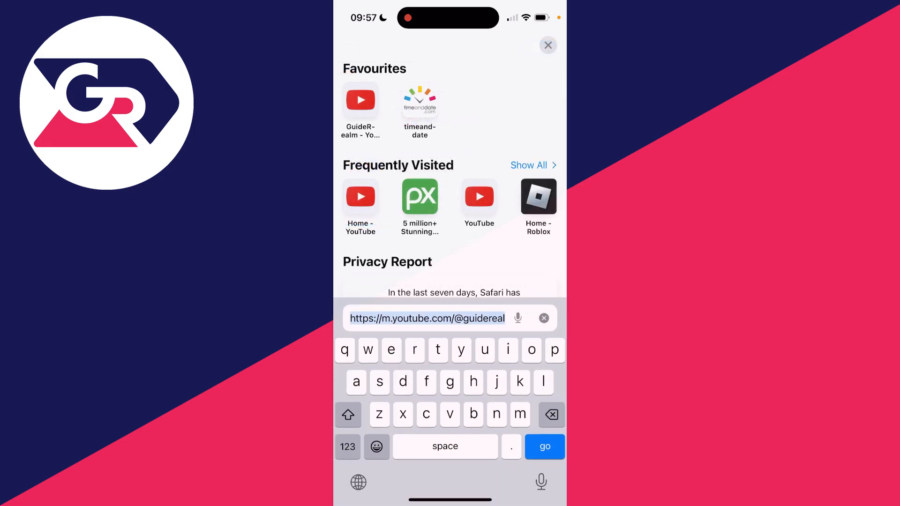
type("roblox.com")
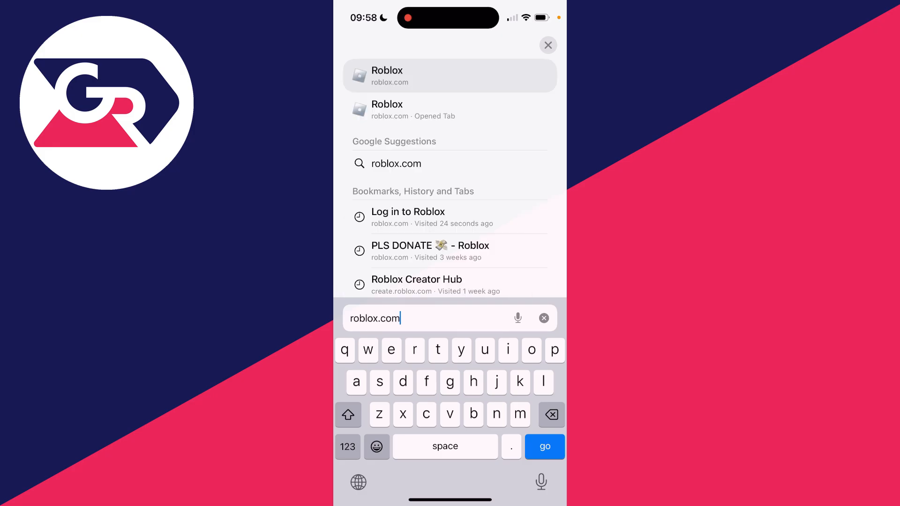
left_click(544, 446)
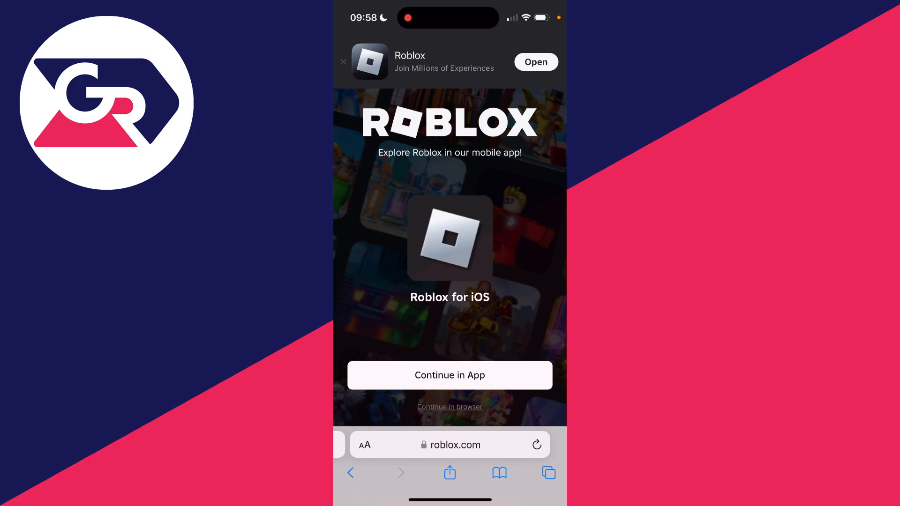
- Continue in browser, then reach My Transactions from the Robux icon menu
left_click(448, 406)
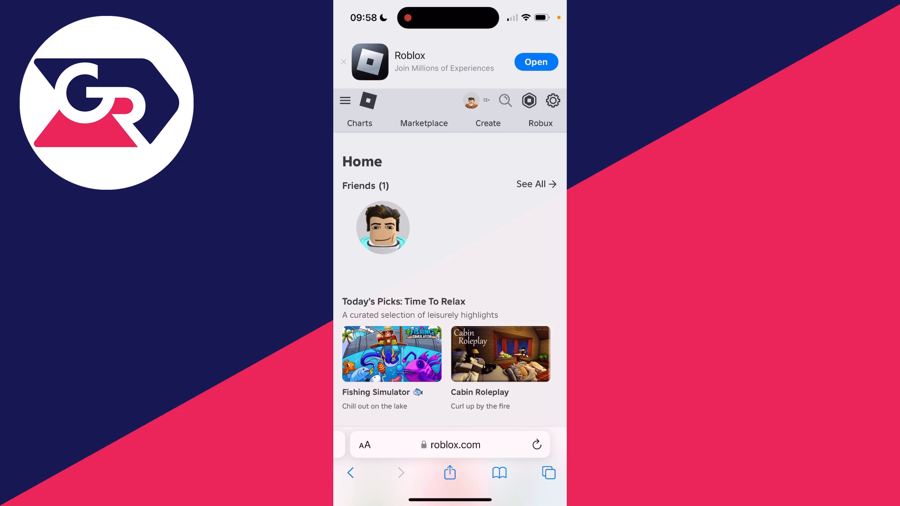
left_click(528, 100)
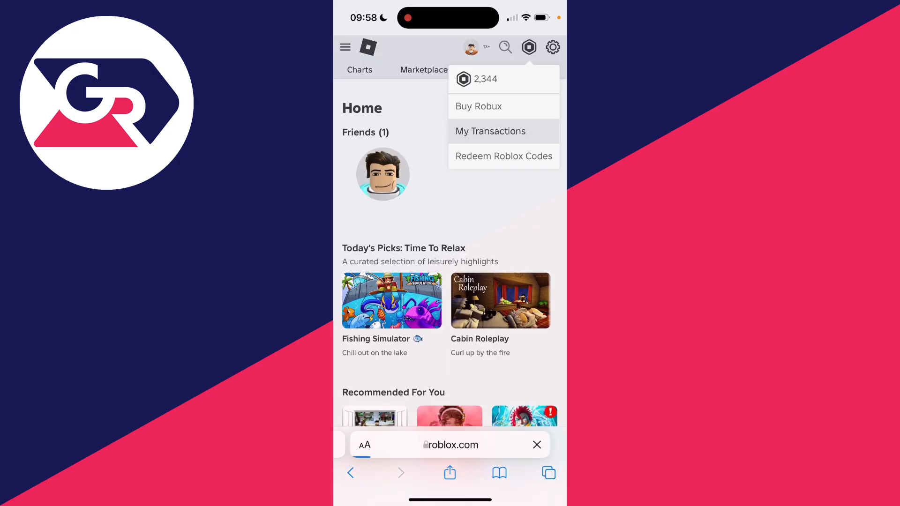
left_click(490, 131)
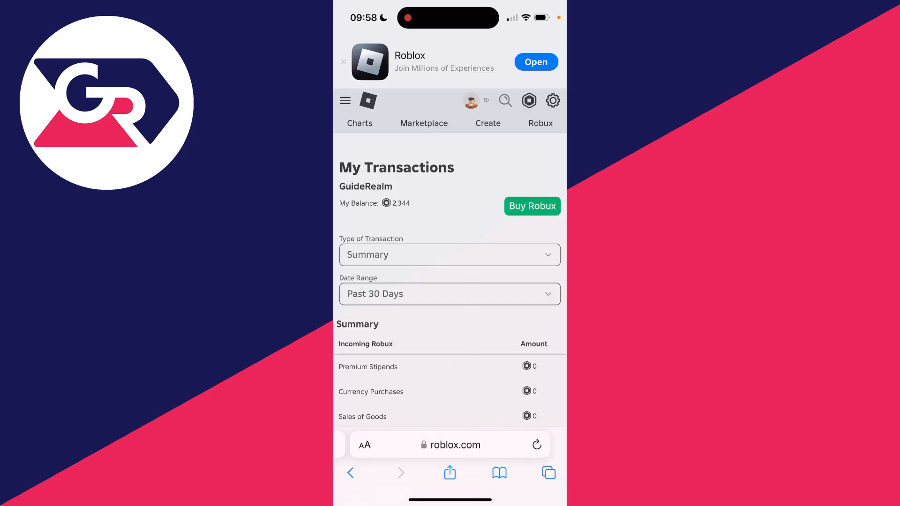
scroll("down", 3)
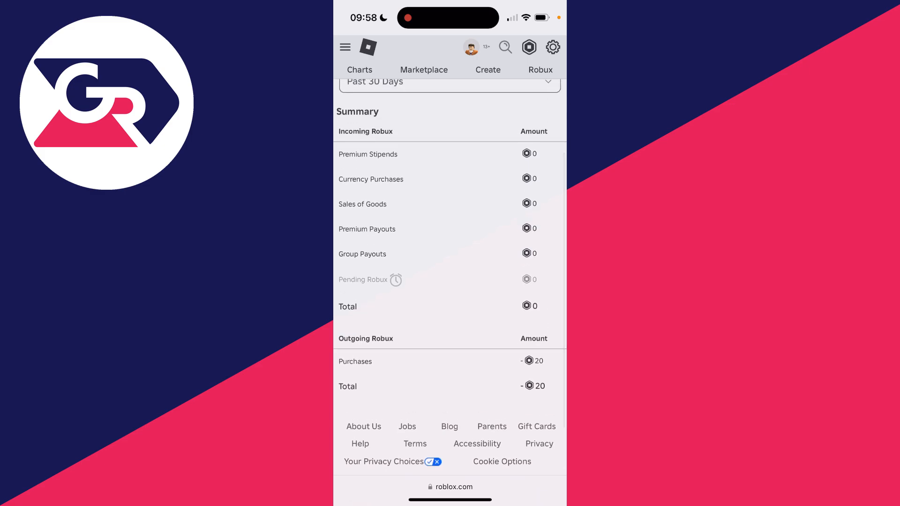
scroll("down", 3)
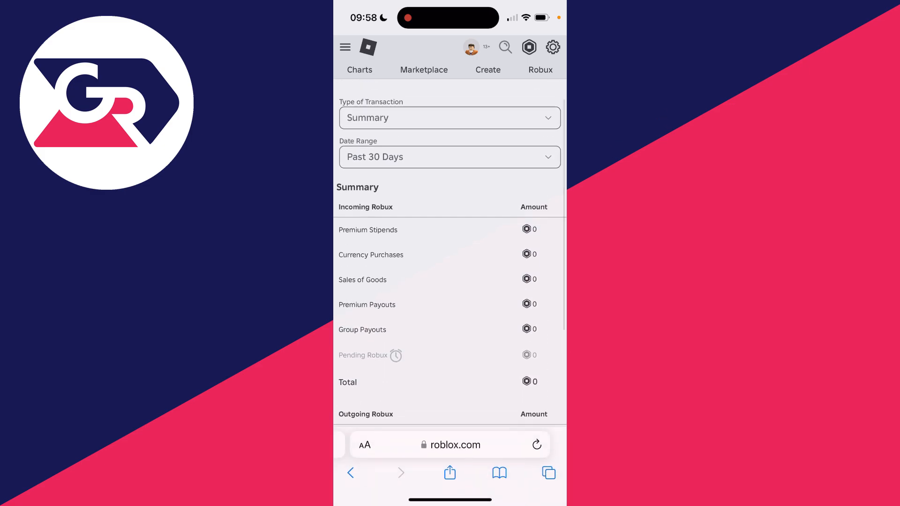